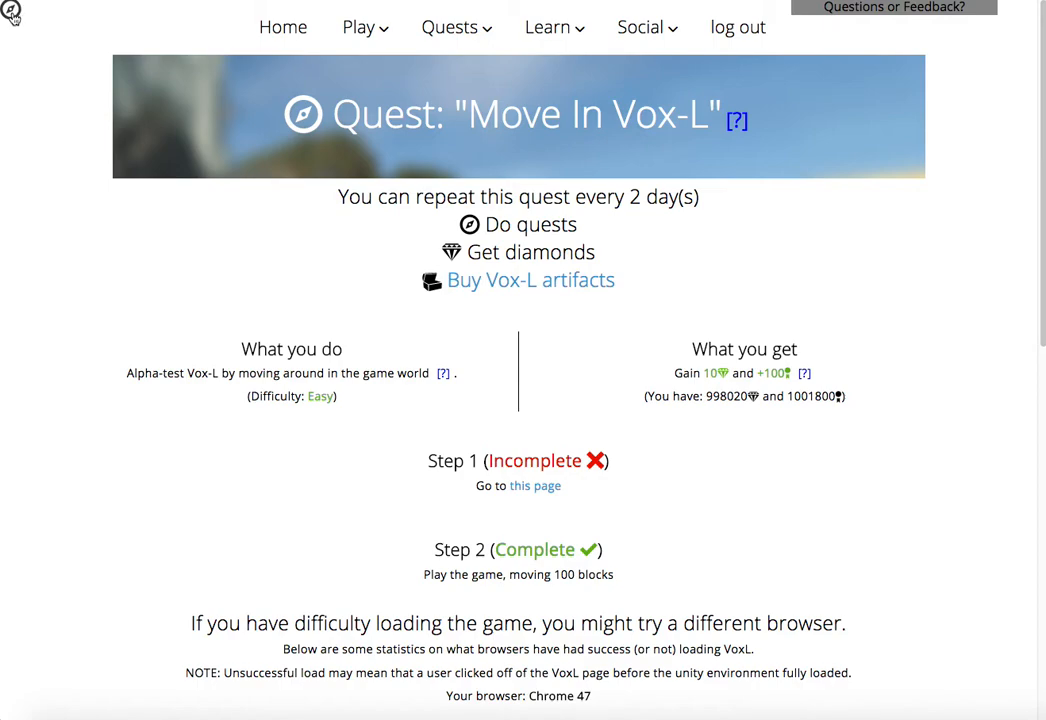
Browse the quest pages and launch the Vox-L alpha test world to walk around in it.
{"action": "left_click", "coordinate": [448, 28]}
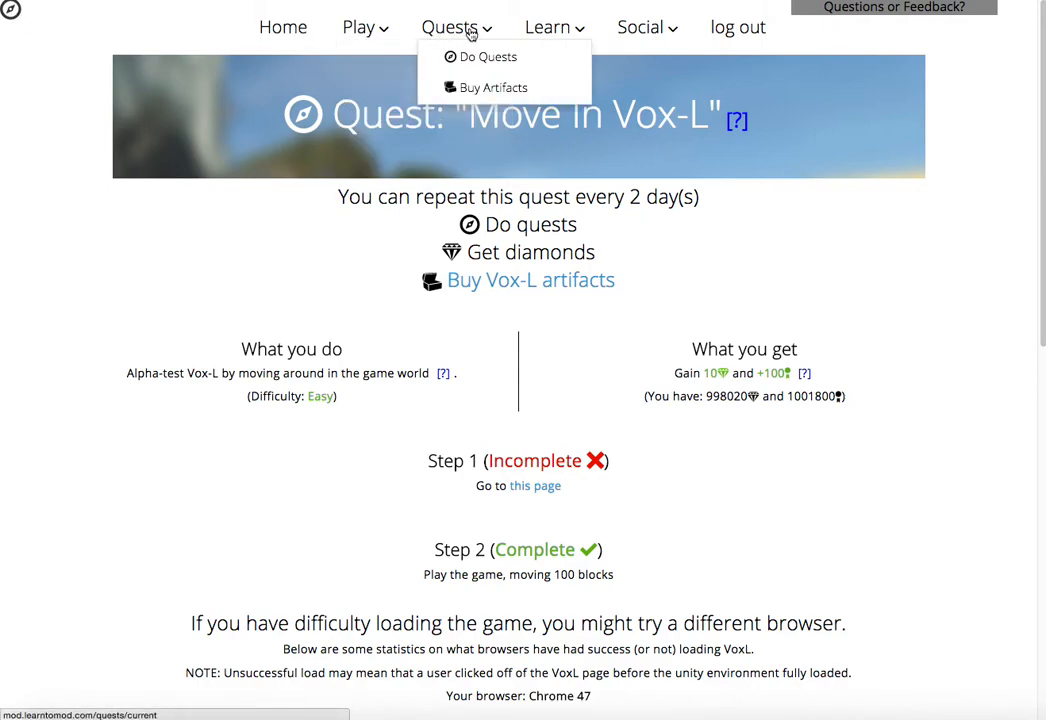
{"action": "mouse_move", "coordinate": [488, 56]}
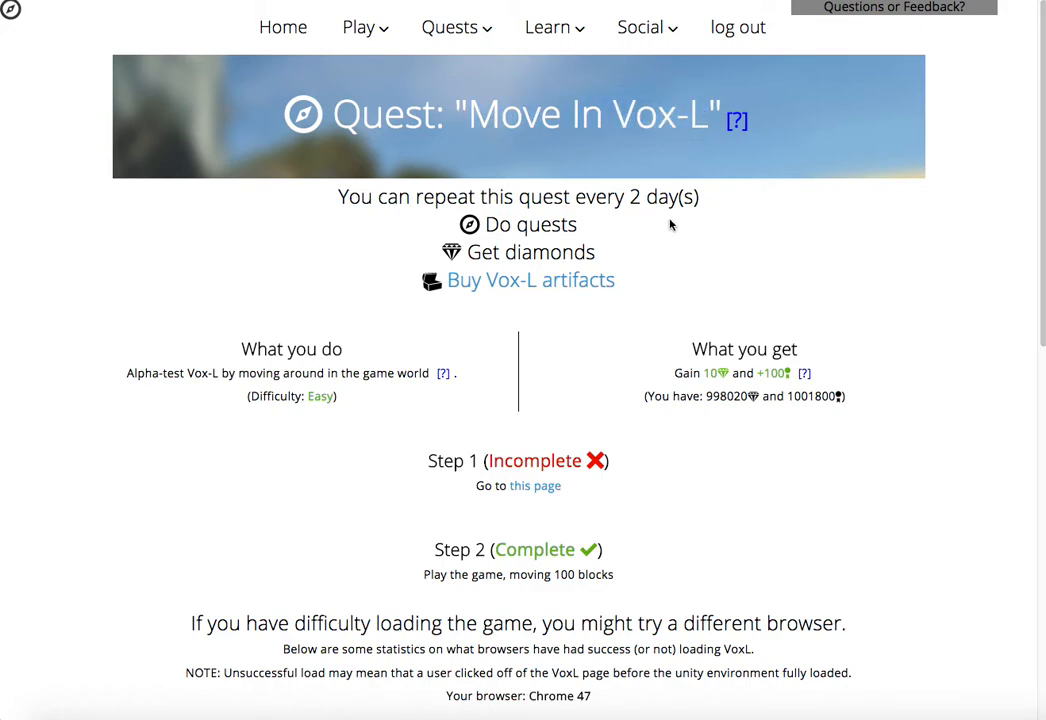
{"action": "scroll", "scroll_direction": "down", "scroll_amount": 3}
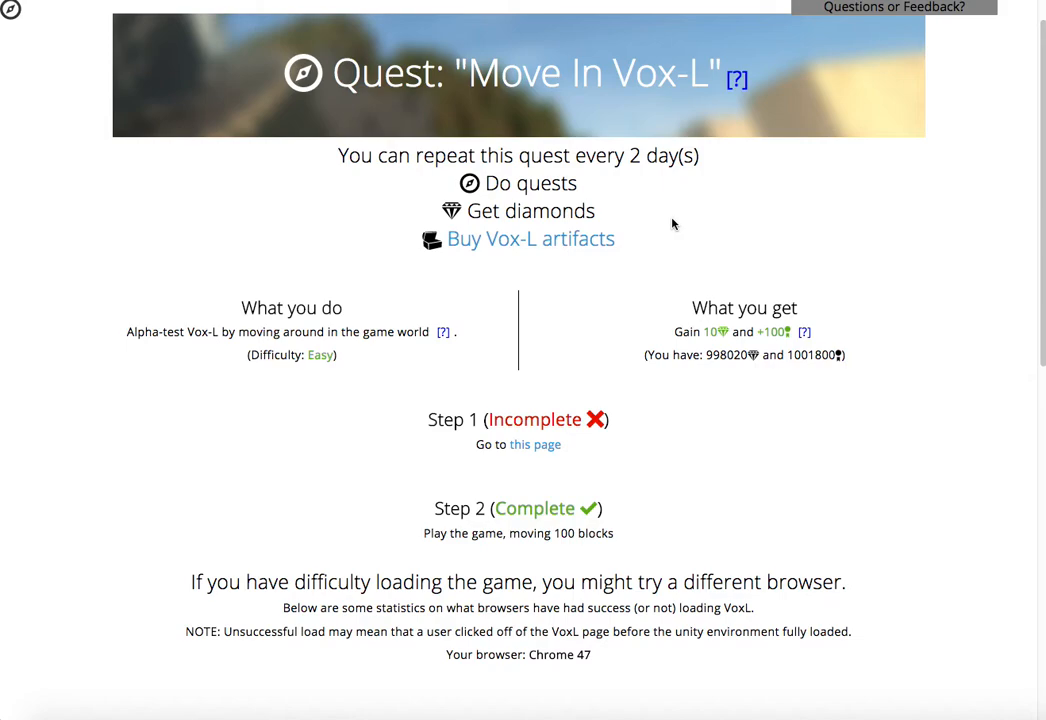
{"action": "scroll", "scroll_direction": "up", "scroll_amount": 3}
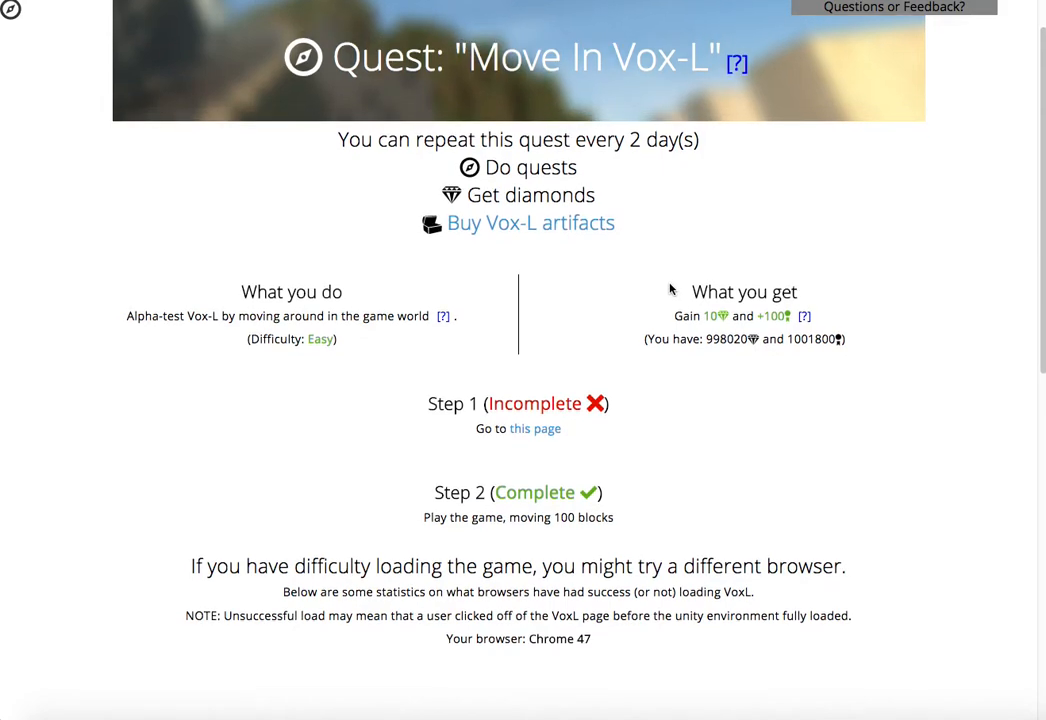
{"action": "scroll", "scroll_direction": "down", "scroll_amount": 3}
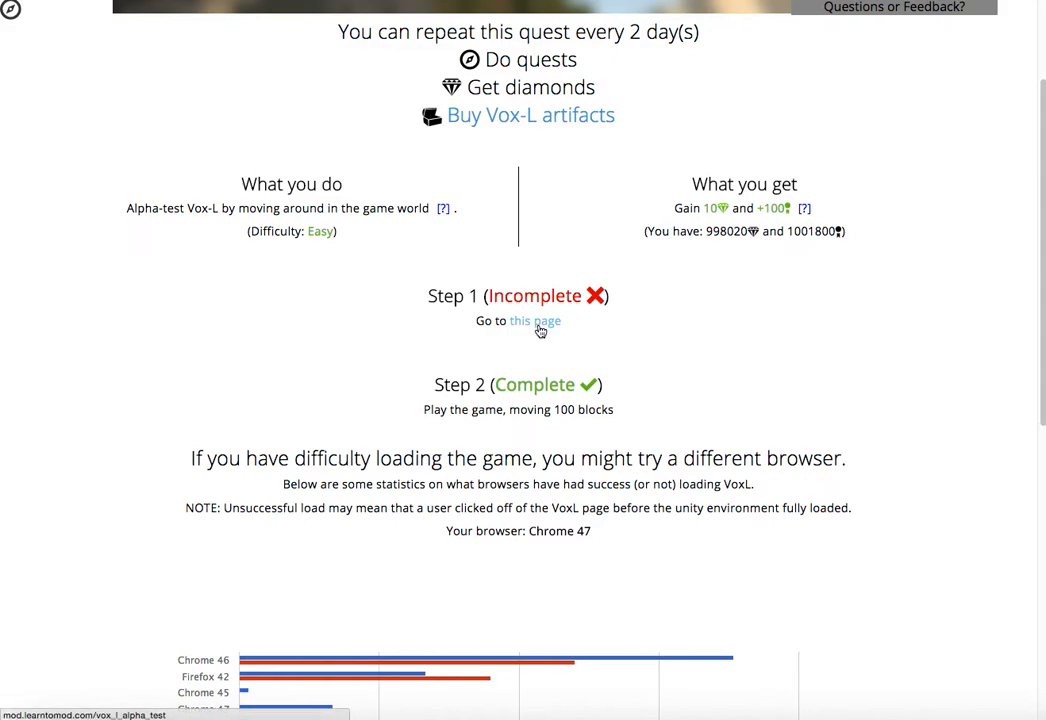
{"action": "mouse_move", "coordinate": [444, 406]}
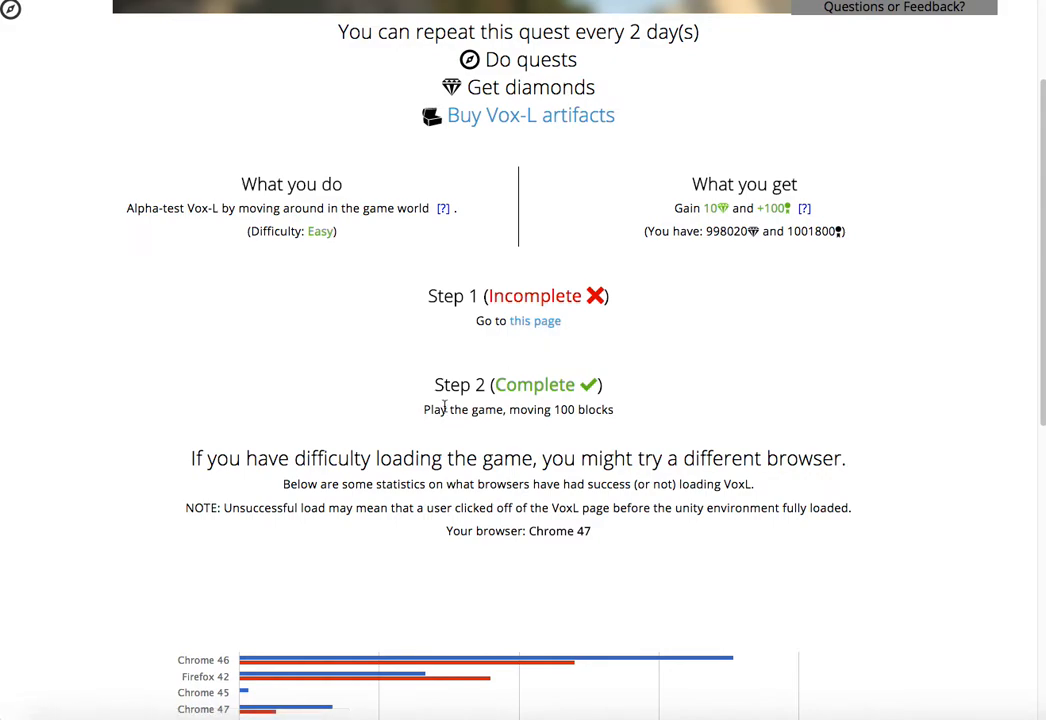
{"action": "mouse_move", "coordinate": [536, 320]}
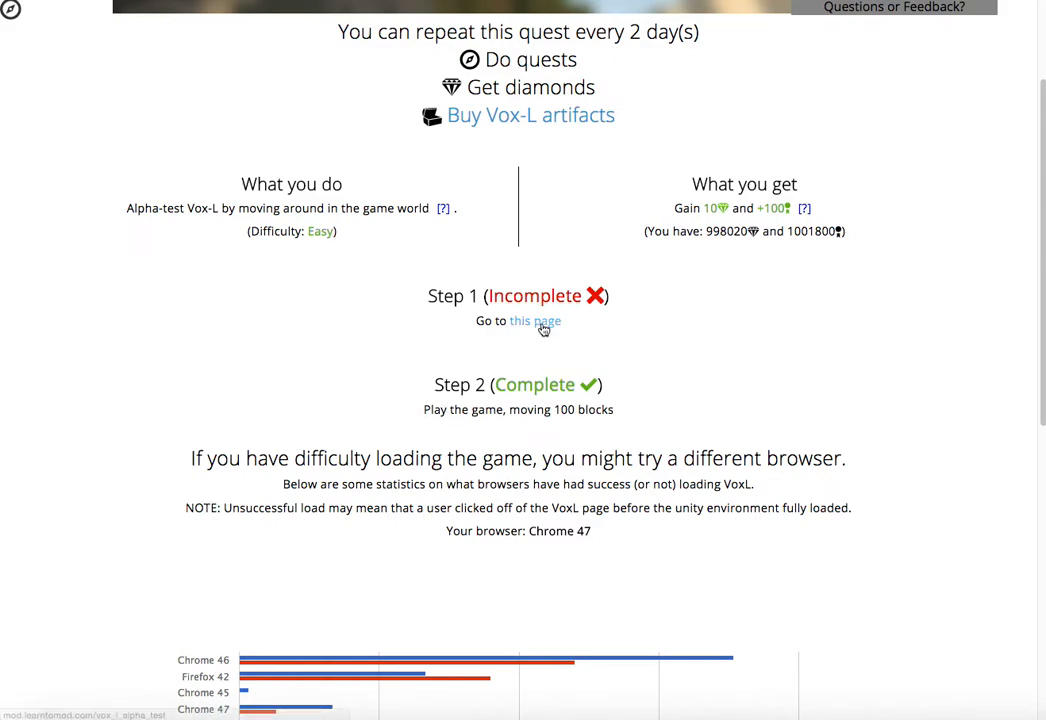
{"action": "left_click", "coordinate": [536, 320]}
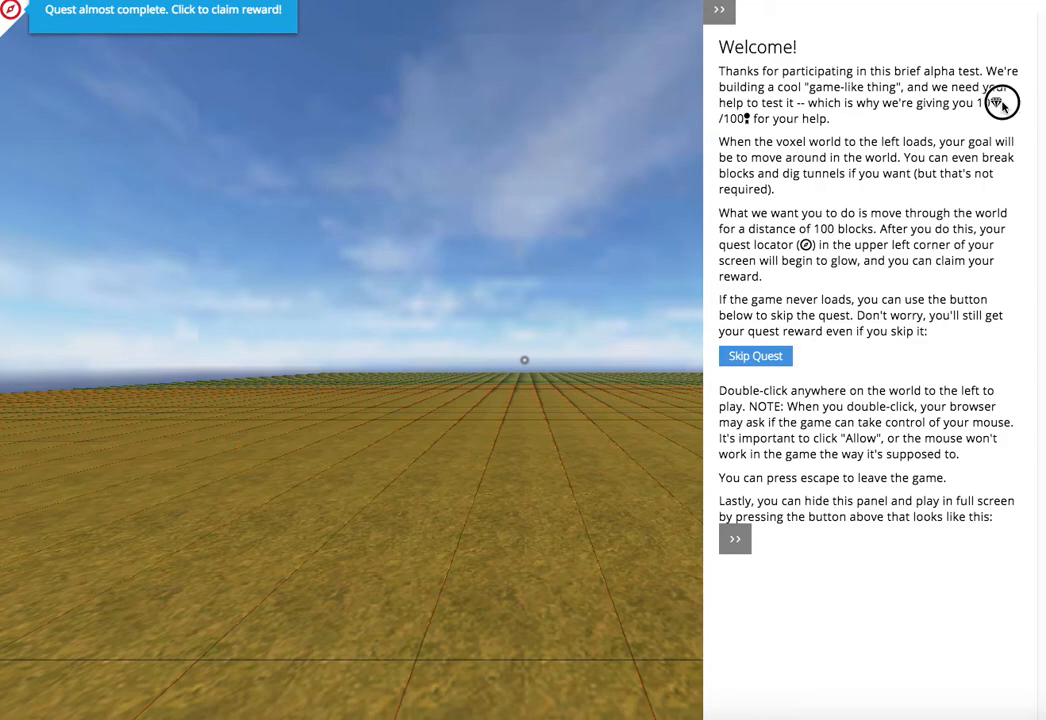
{"action": "mouse_move", "coordinate": [432, 338]}
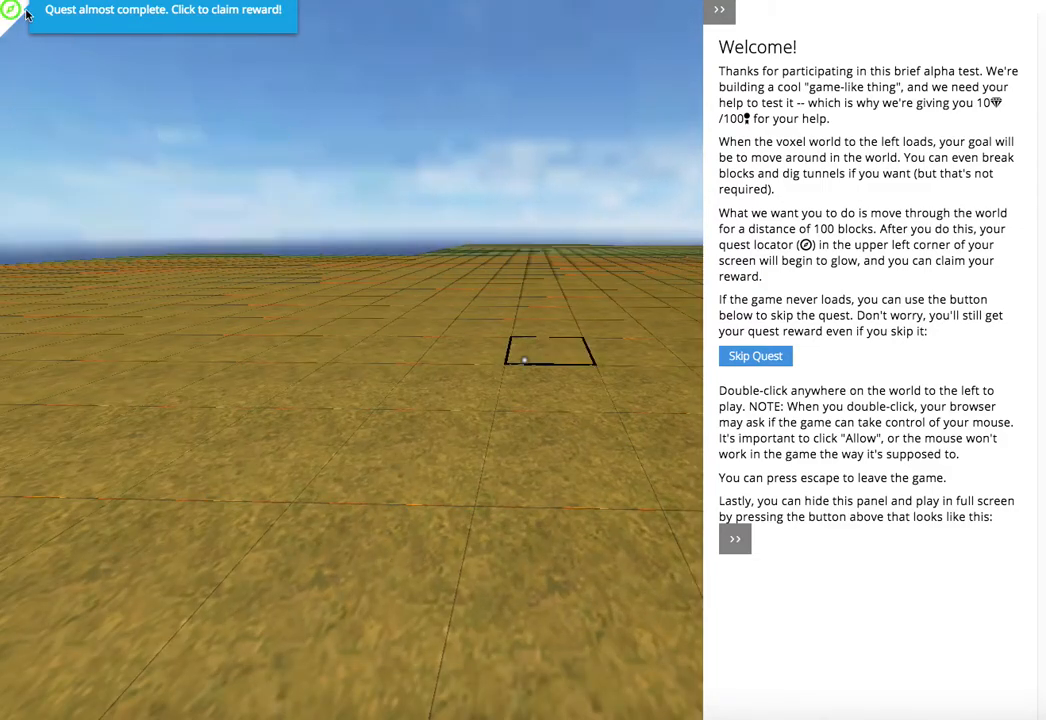
{"action": "mouse_move", "coordinate": [12, 10]}
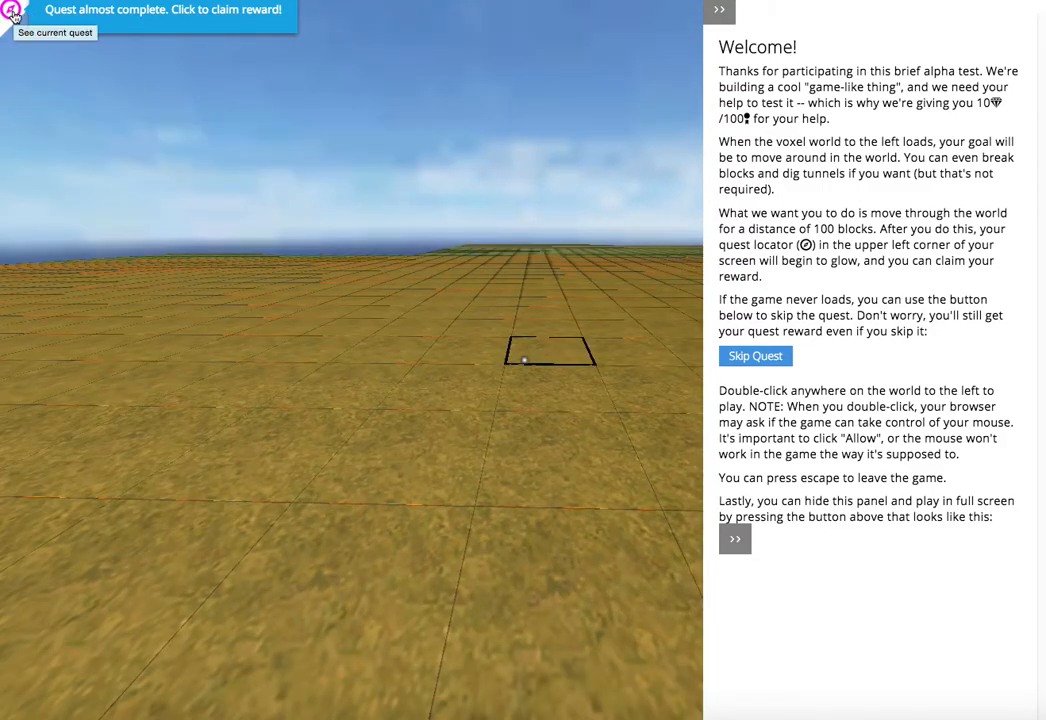
Return via the quest locator and scroll down the Move In Vox-L page to the performance survey.
{"action": "left_click", "coordinate": [14, 12]}
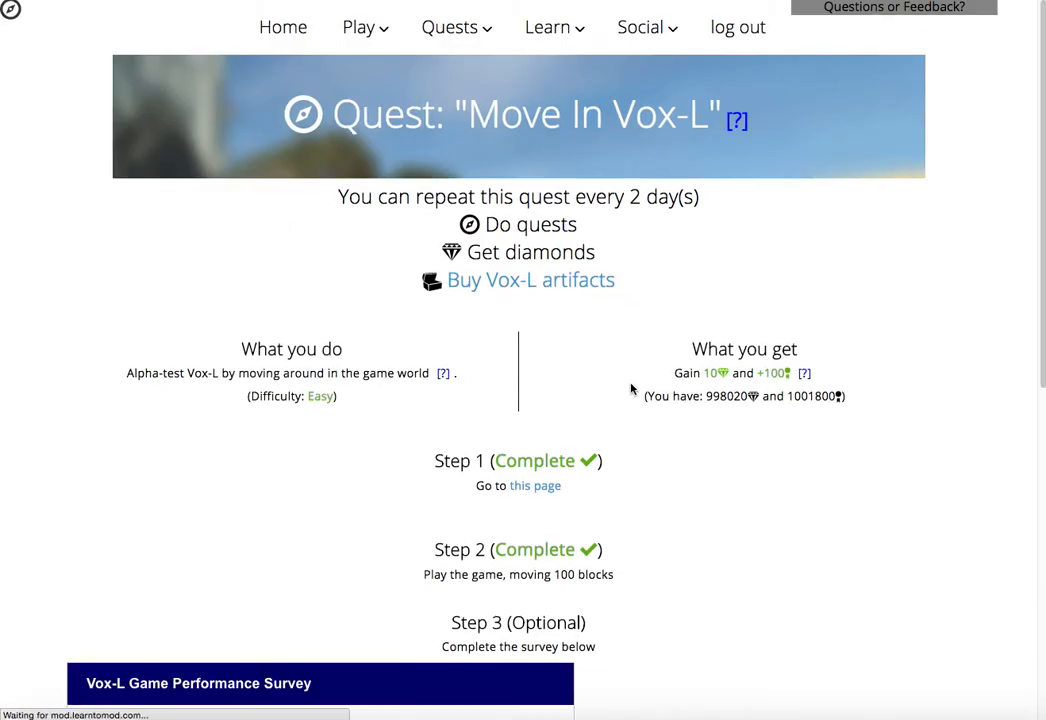
{"action": "scroll", "scroll_direction": "down", "scroll_amount": 3}
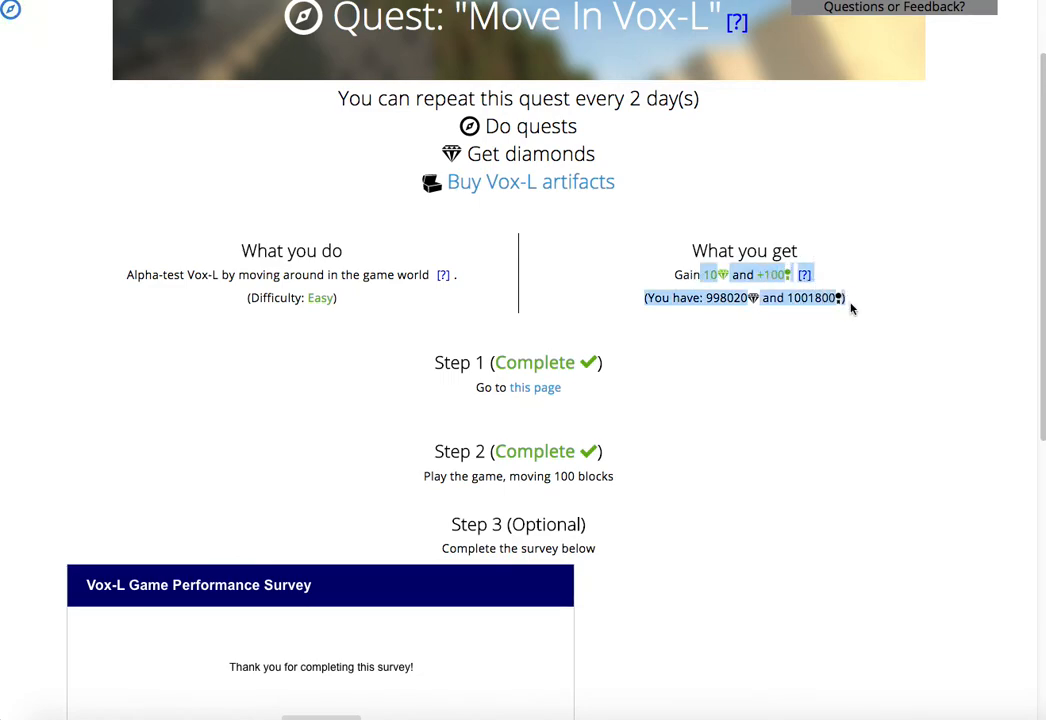
{"action": "scroll", "scroll_direction": "down", "scroll_amount": 3}
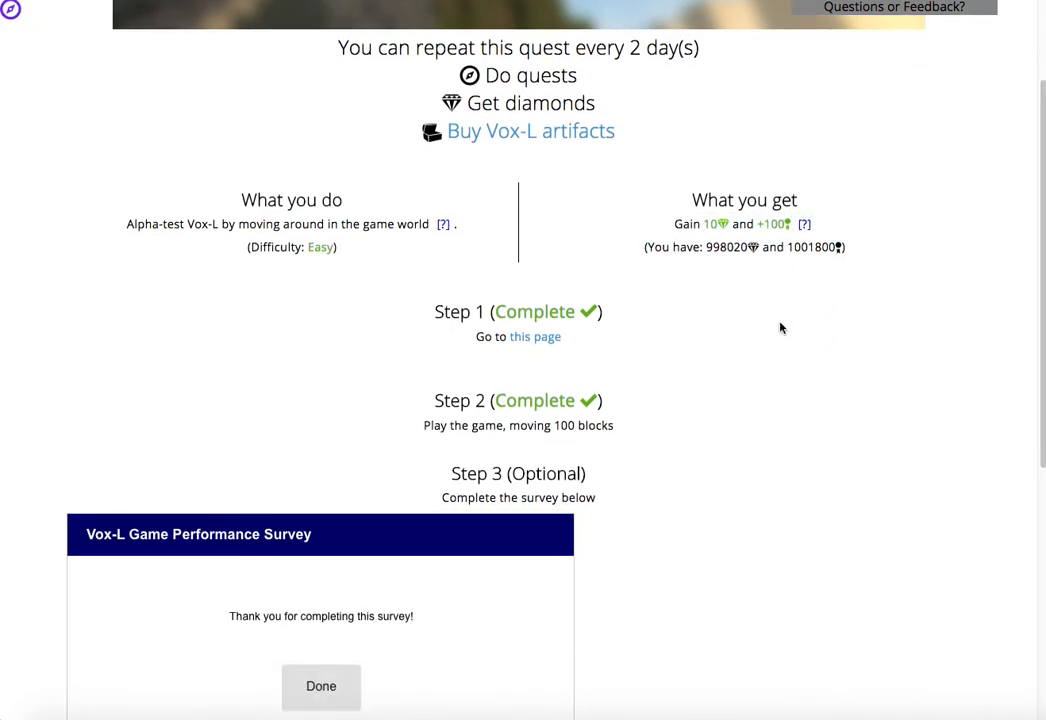
{"action": "scroll", "scroll_direction": "down", "scroll_amount": 3}
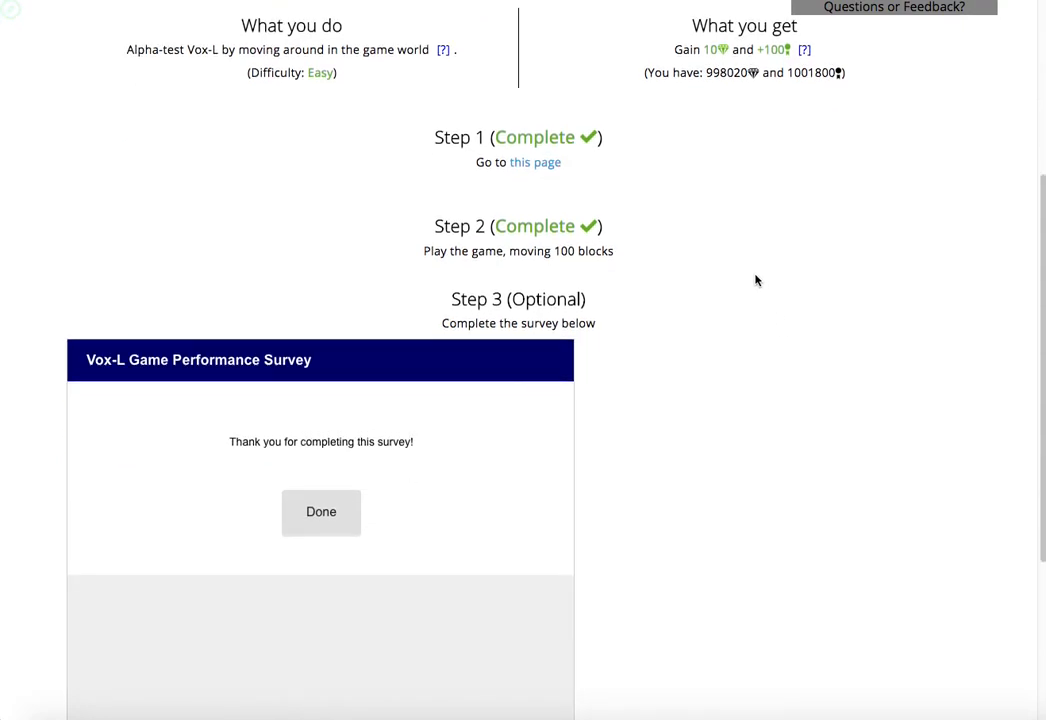
{"action": "scroll", "scroll_direction": "up", "scroll_amount": 3}
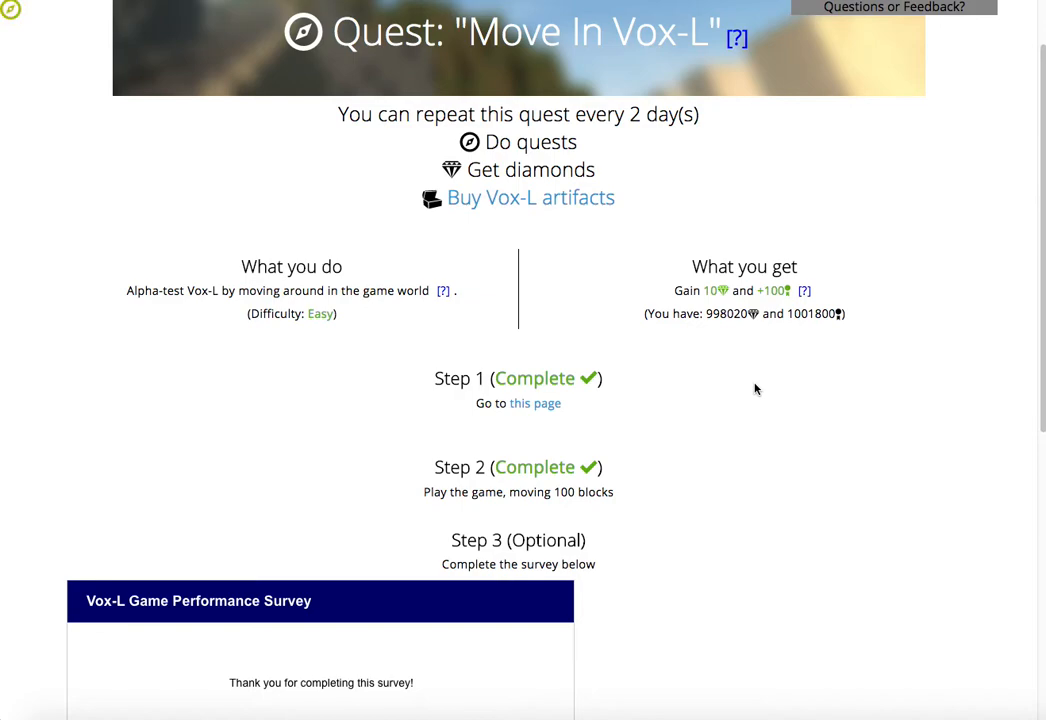
{"action": "scroll", "scroll_direction": "down", "scroll_amount": 3}
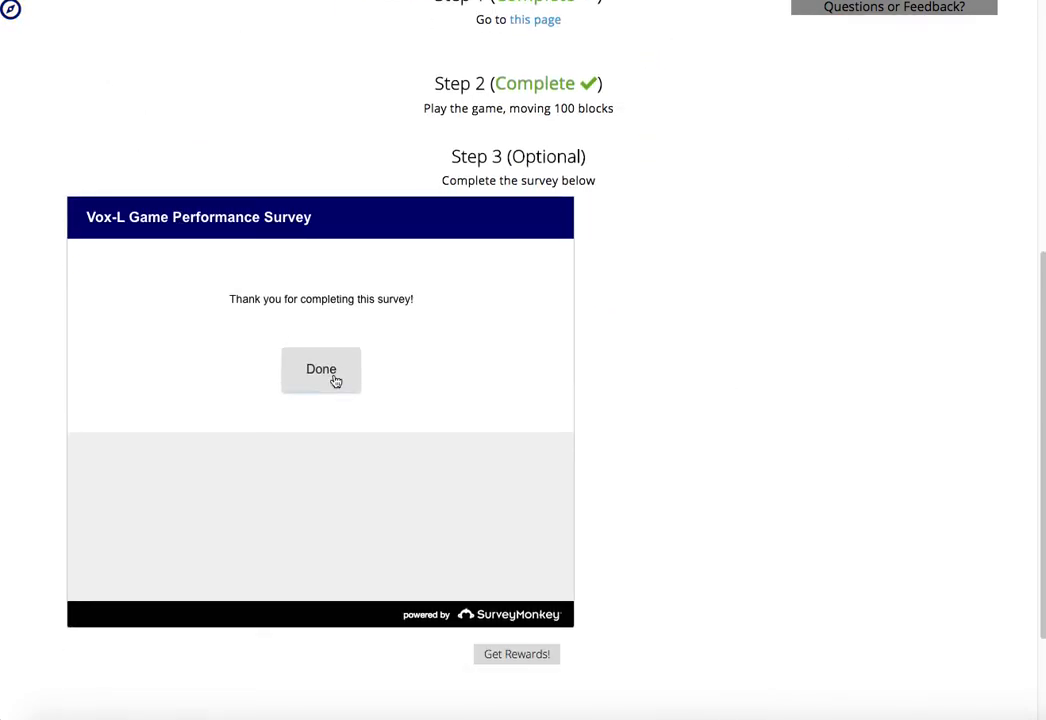
Finish the Vox-L survey with Done and claim the quest rewards via Get Rewards!
{"action": "left_click", "coordinate": [320, 368]}
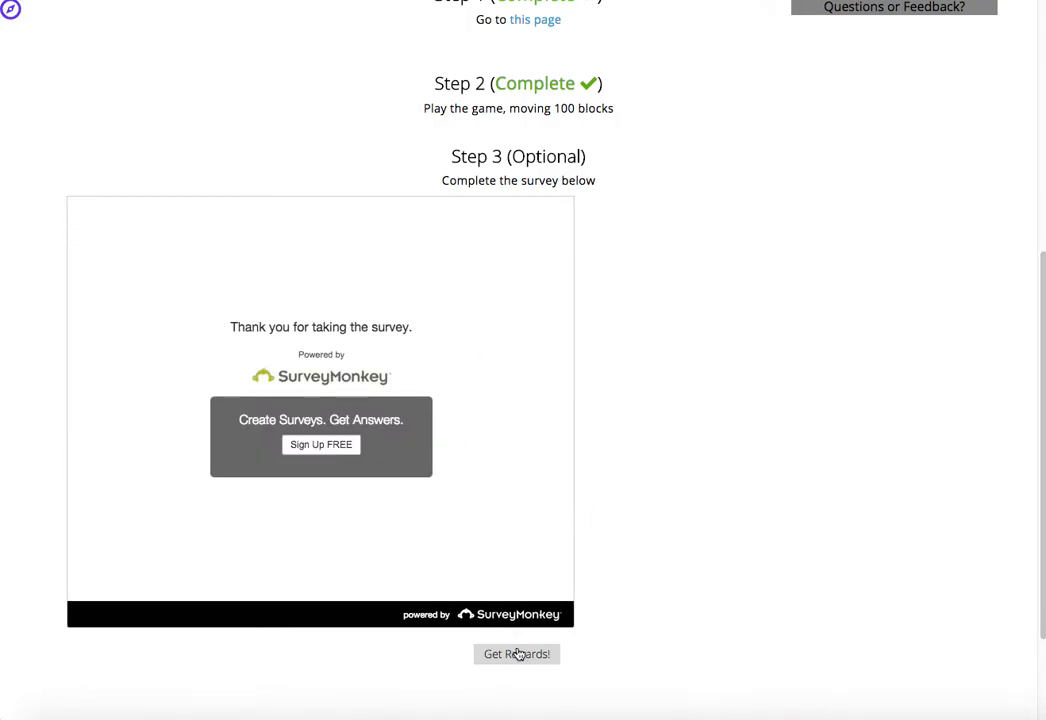
{"action": "mouse_move", "coordinate": [664, 528]}
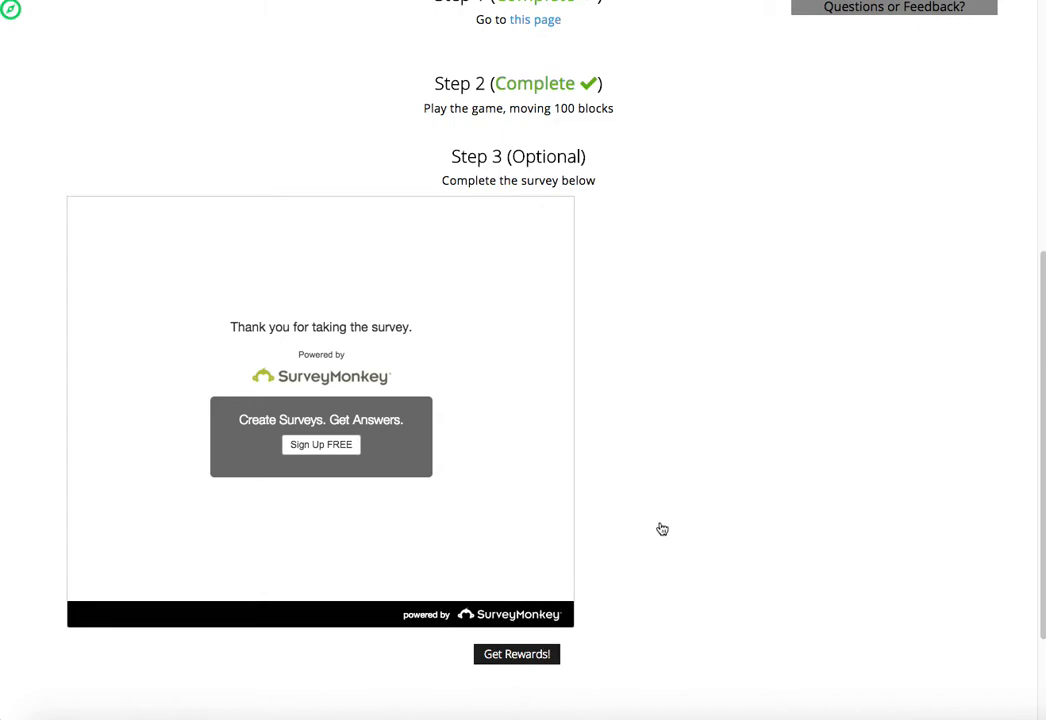
{"action": "left_click", "coordinate": [516, 654]}
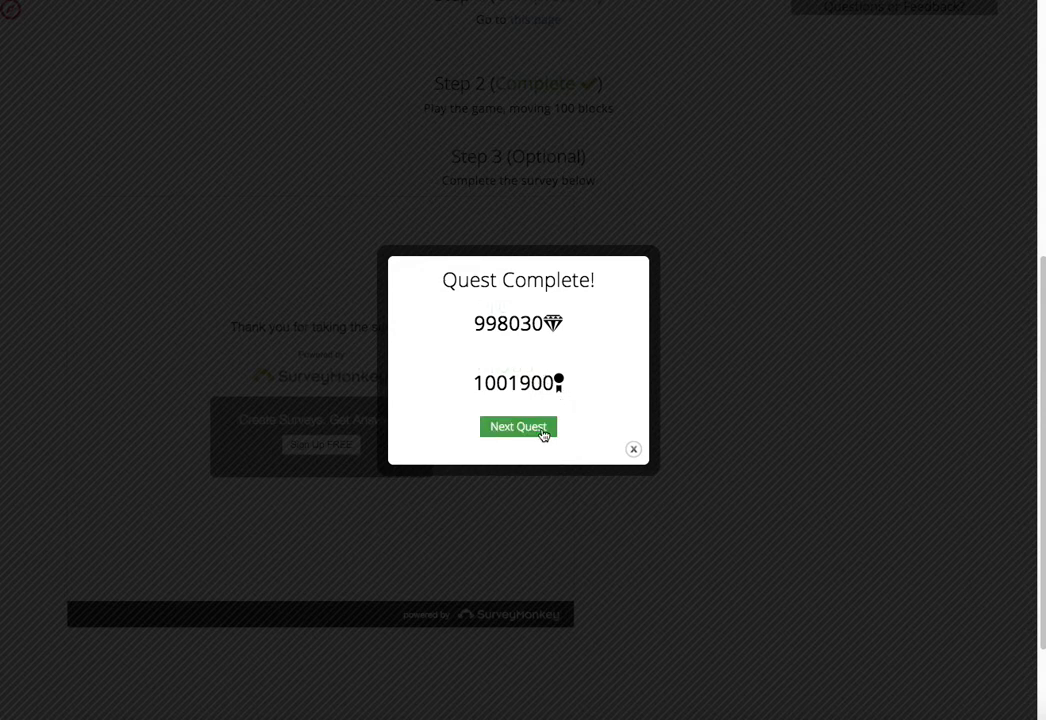
Advance to the Earn A Badge quest and review its Pig Enclosure badge steps.
{"action": "left_click", "coordinate": [518, 426]}
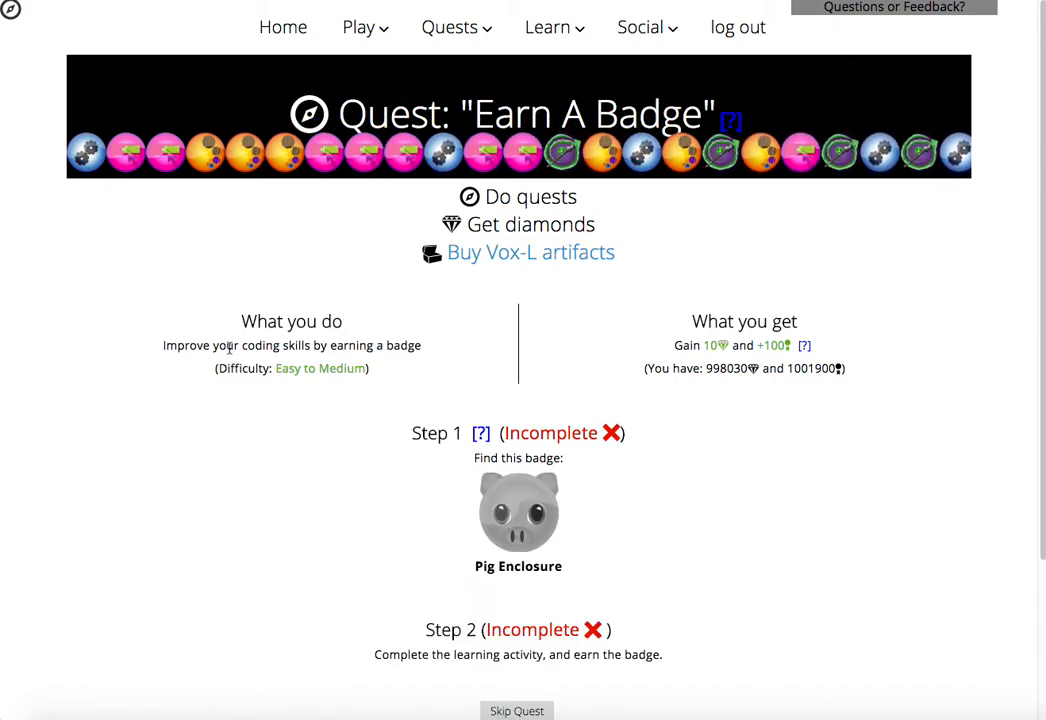
{"action": "scroll", "scroll_direction": "down", "scroll_amount": 3}
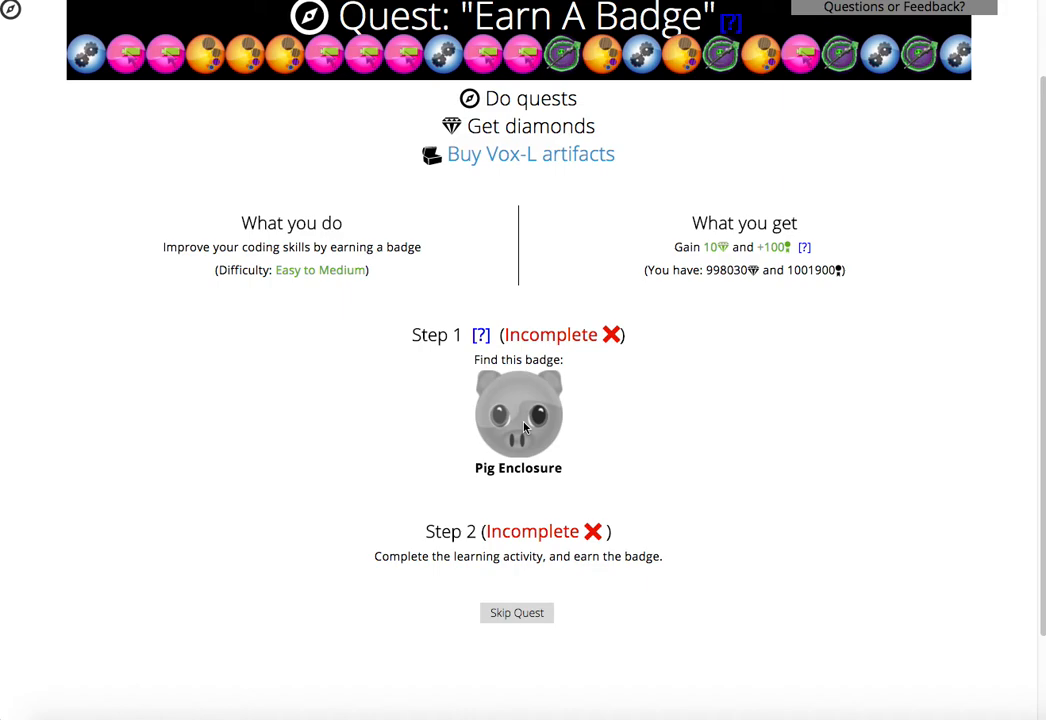
{"action": "mouse_move", "coordinate": [518, 442]}
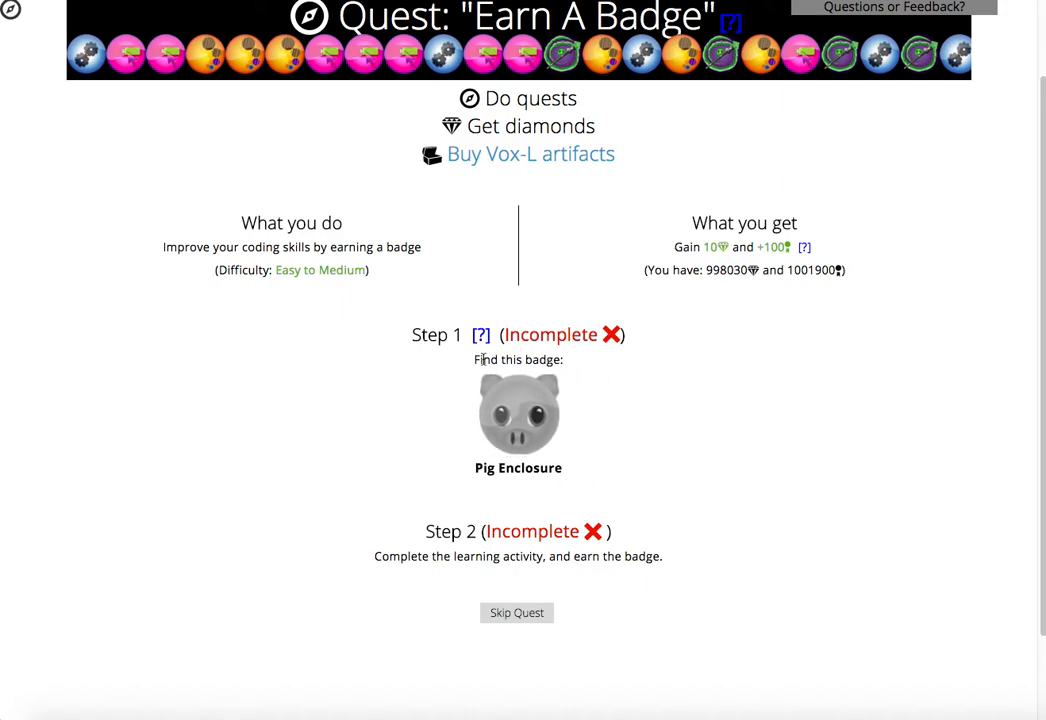
{"action": "mouse_move", "coordinate": [472, 362]}
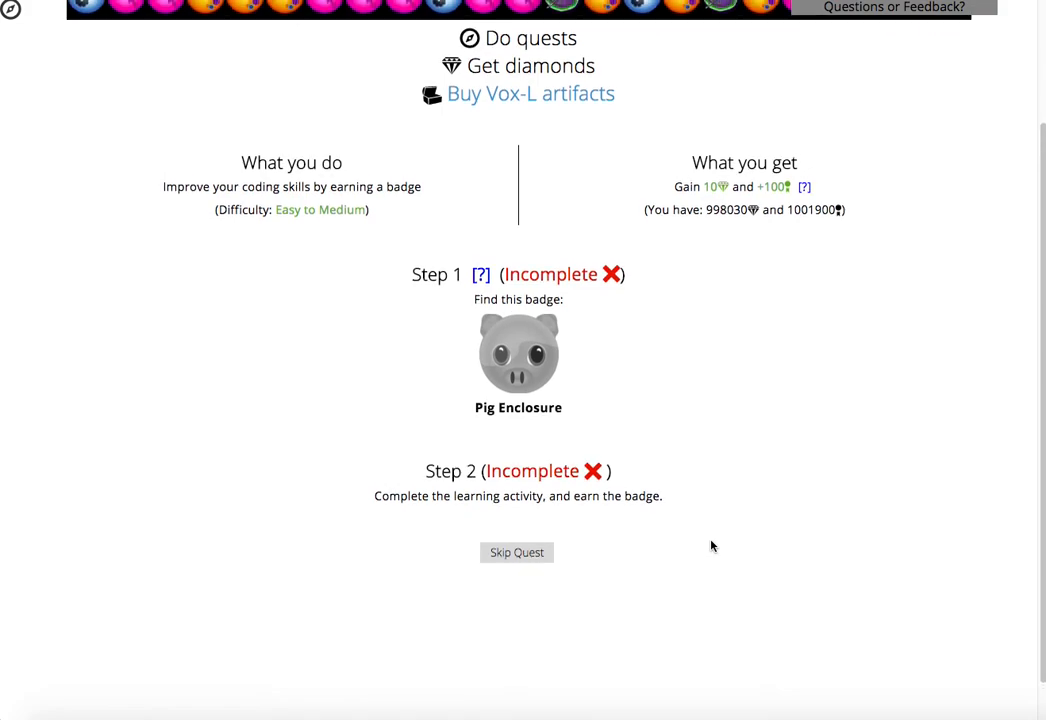
{"action": "scroll", "scroll_direction": "up", "scroll_amount": 3}
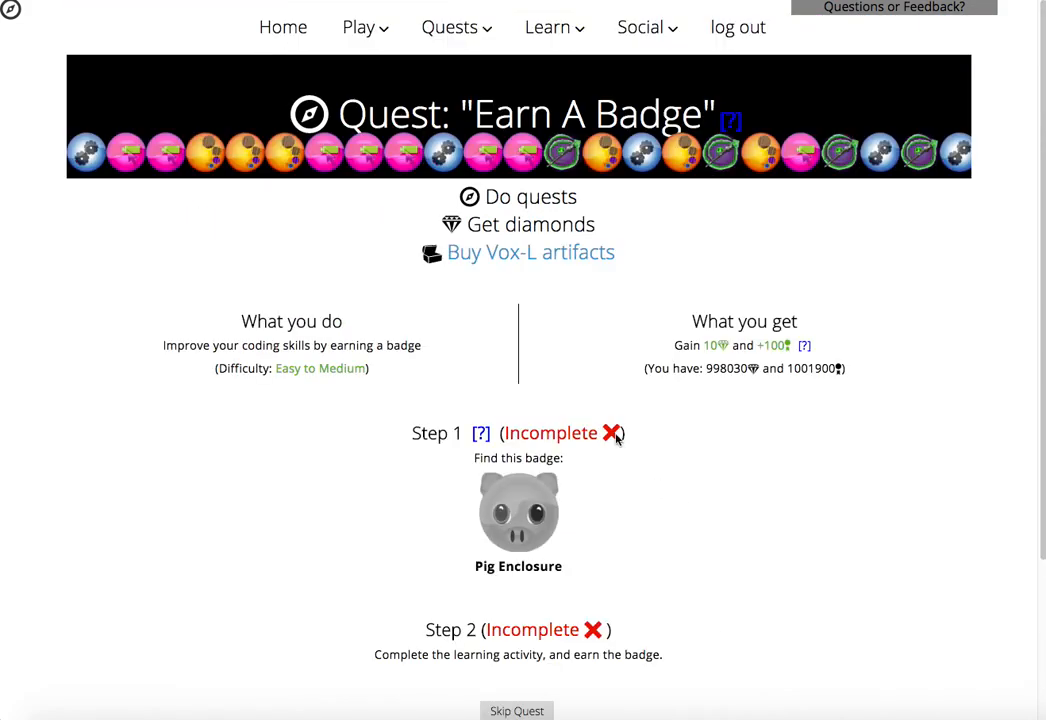
{"action": "mouse_move", "coordinate": [580, 452]}
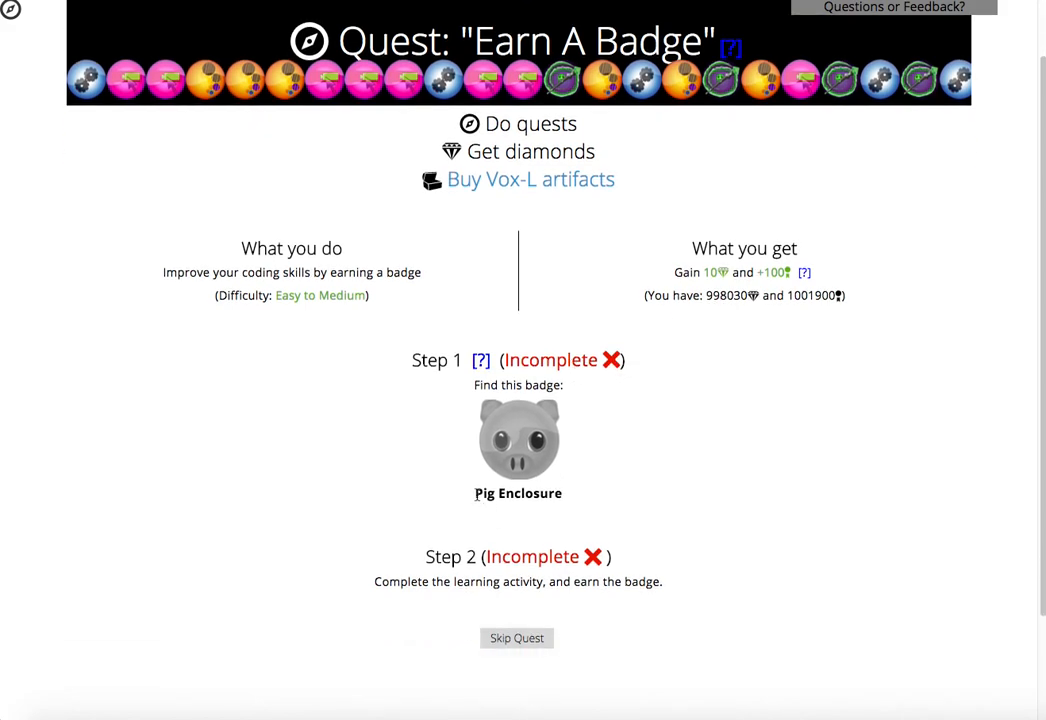
{"action": "scroll", "scroll_direction": "up", "scroll_amount": 3}
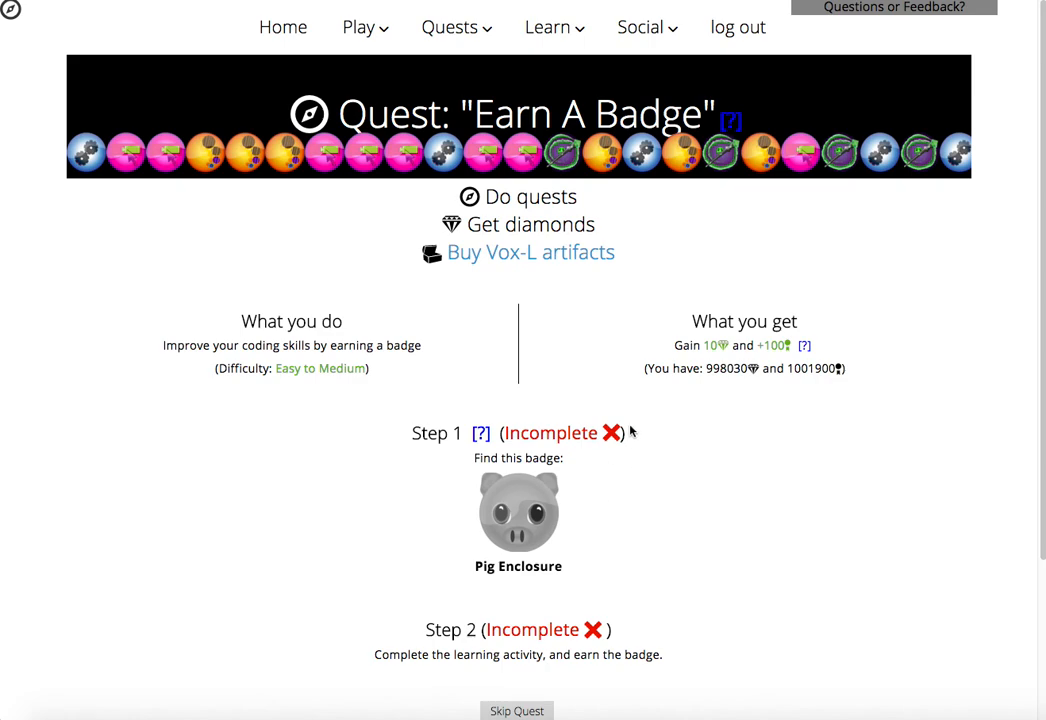